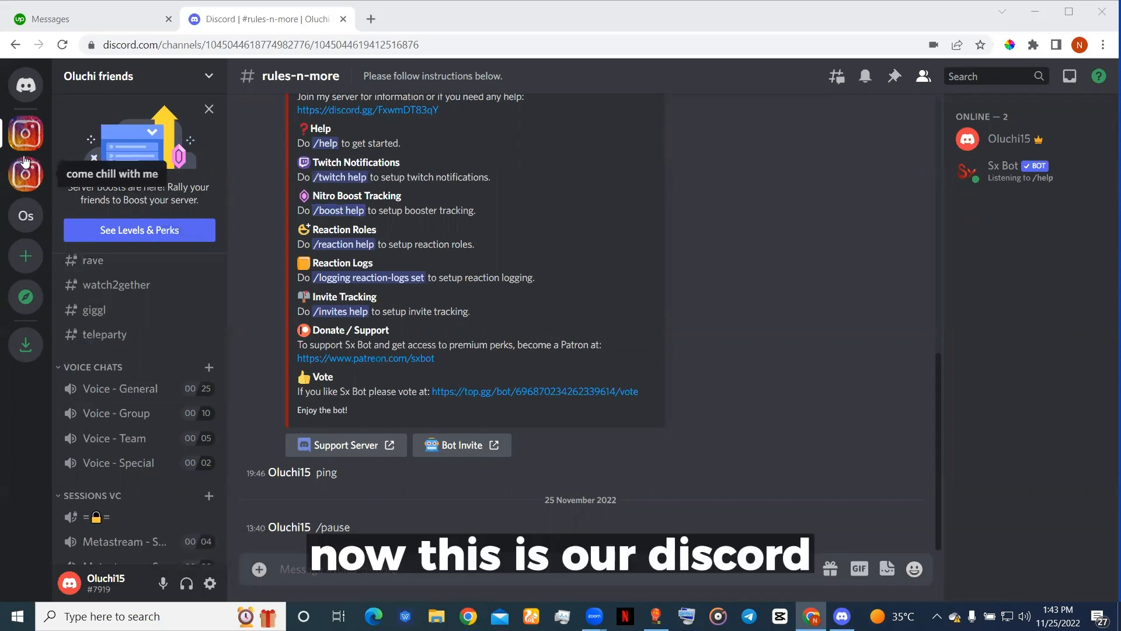
Leave the Oluchi server's rules channel for the Discord Friends home page.
click(25, 85)
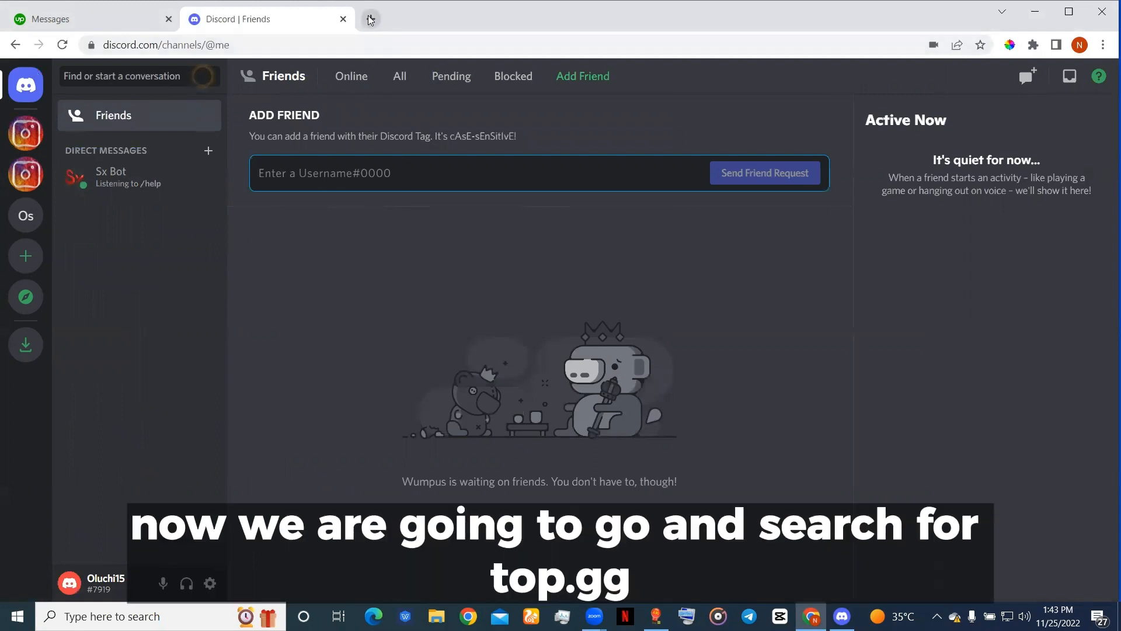
Load top.gg in a new Chrome tab.
click(369, 20)
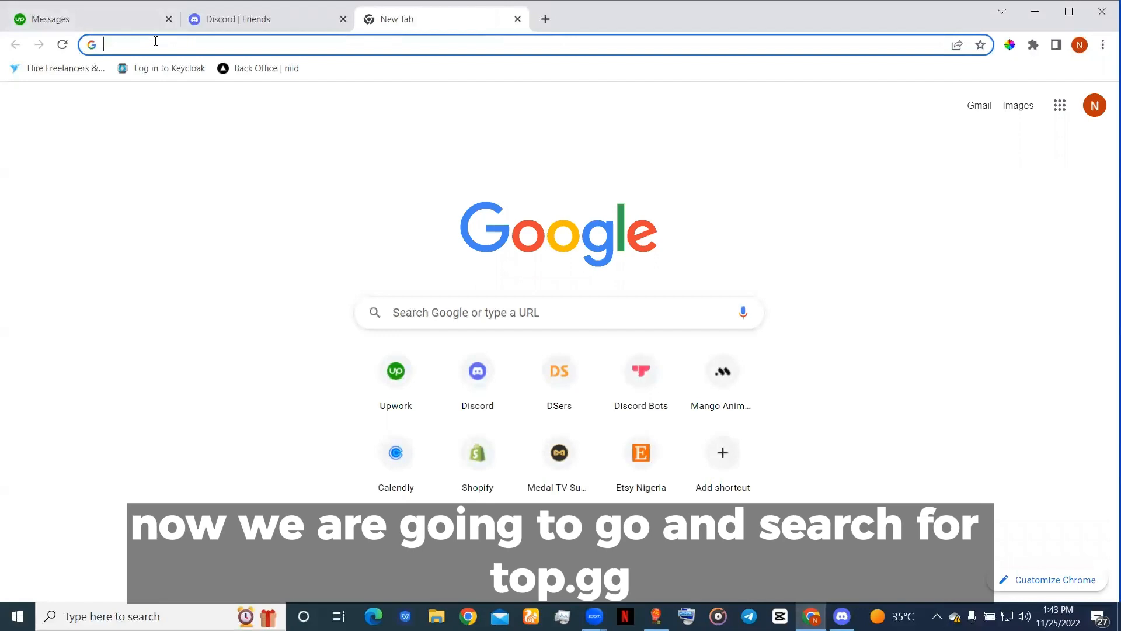
text(top.gg)
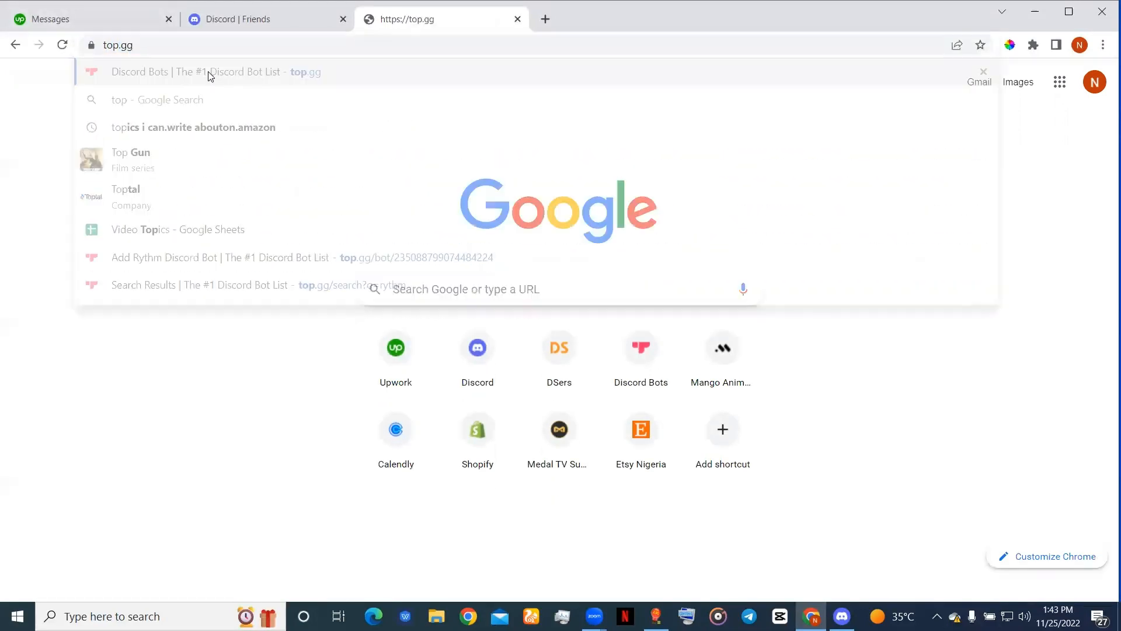
click(214, 71)
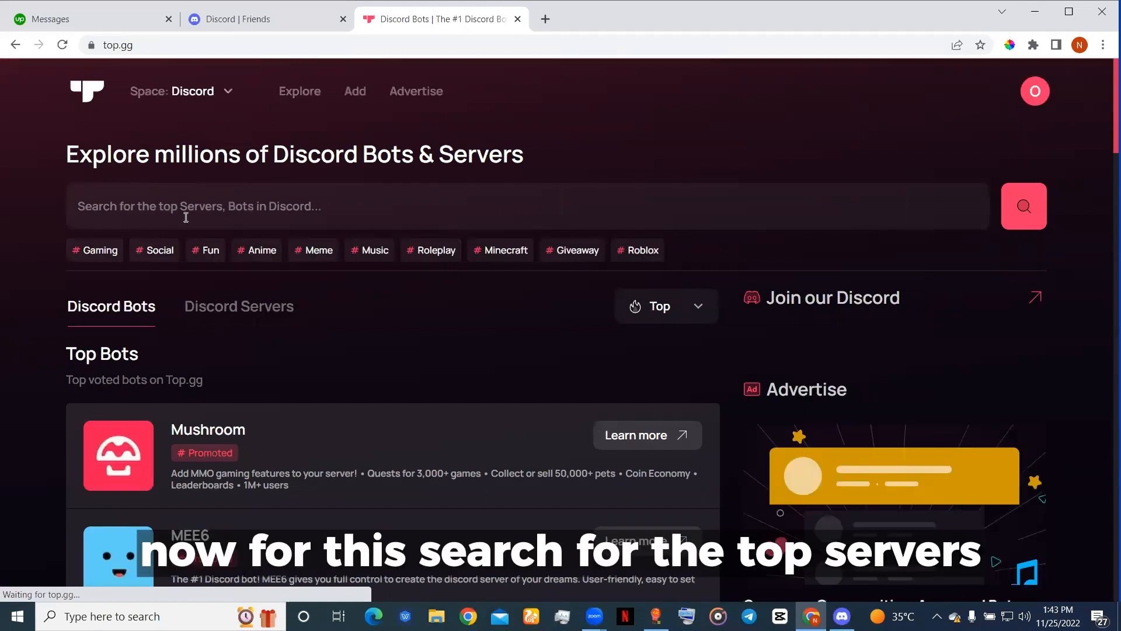
Search top.gg for 'rythm' bots and open Nero Bot from the results.
click(522, 207)
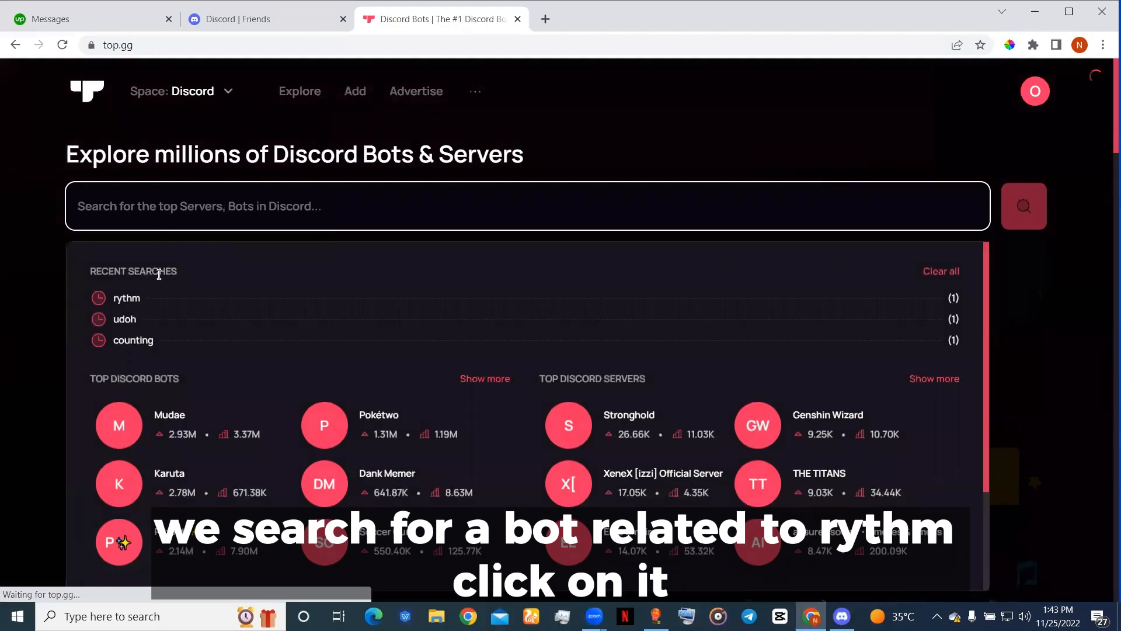
click(126, 297)
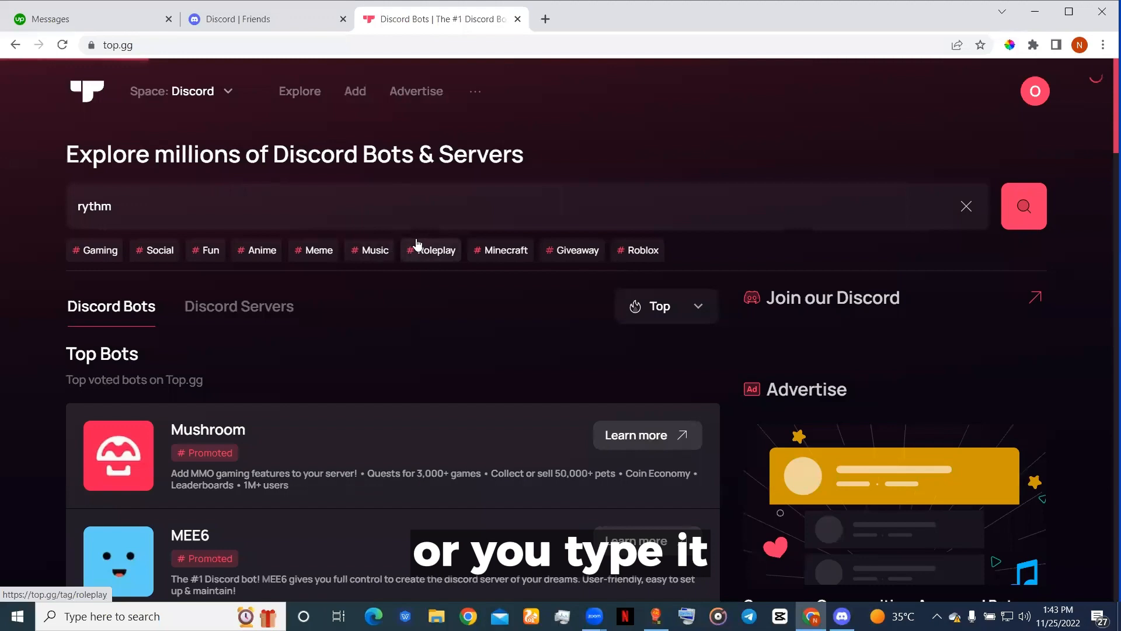
click(1024, 206)
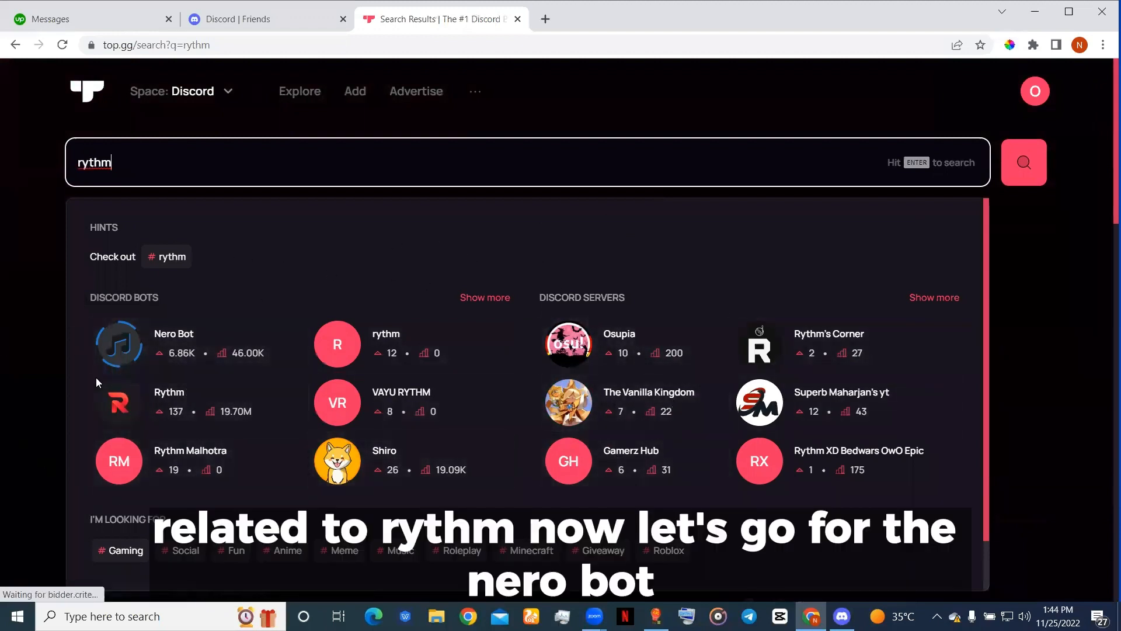
mouse_move(198, 343)
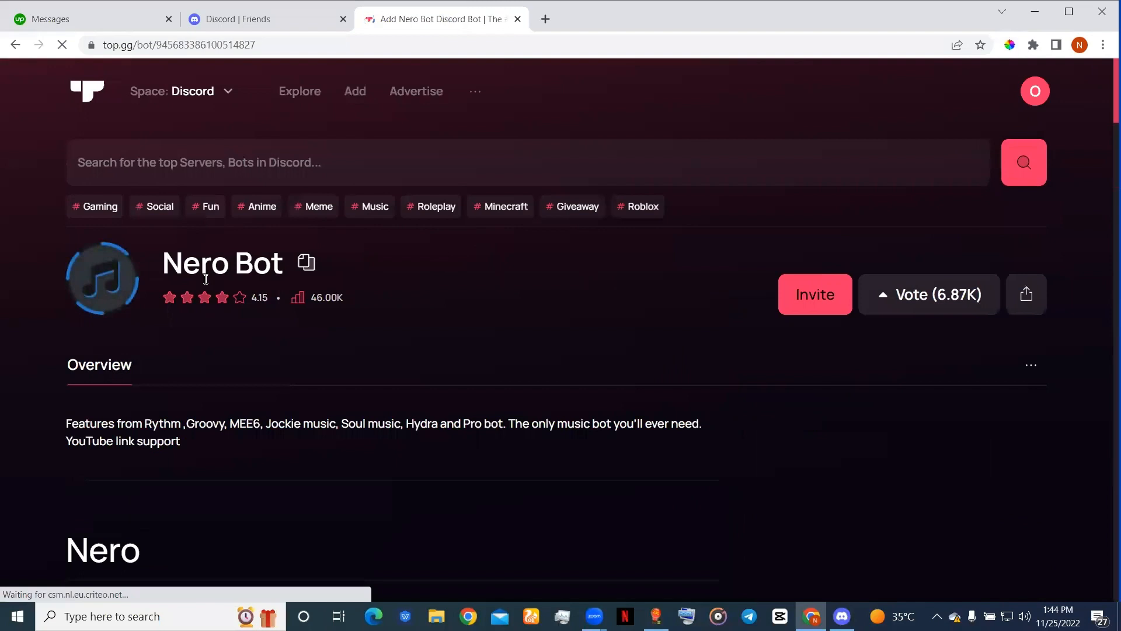
Invite Nero Bot to 'come chill with me' and authorise Administrator permission.
click(813, 294)
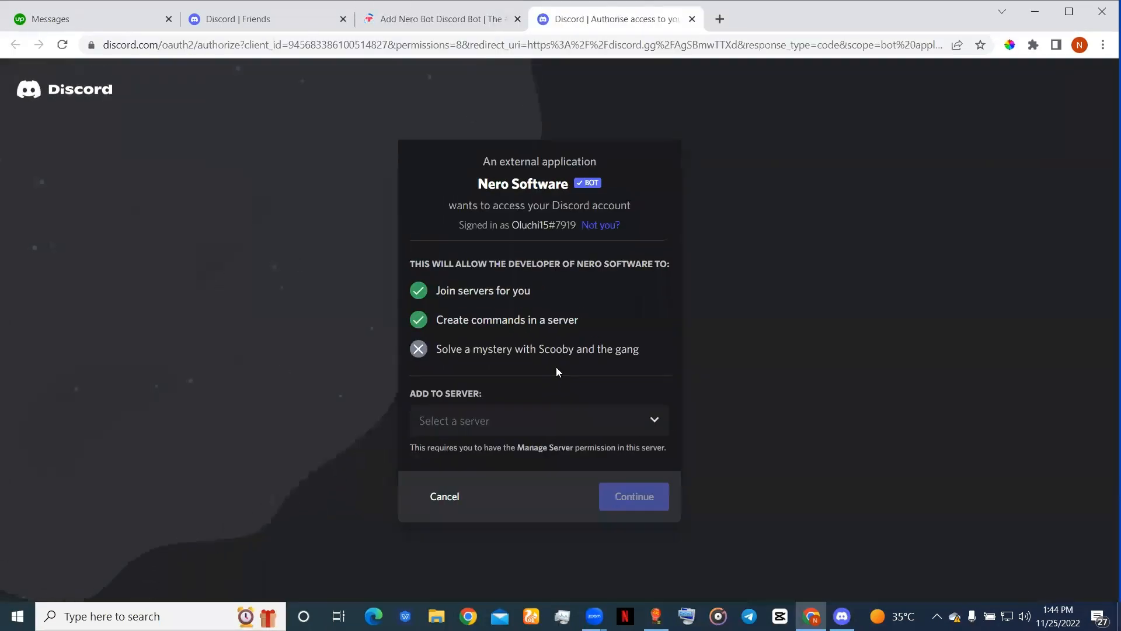
click(539, 421)
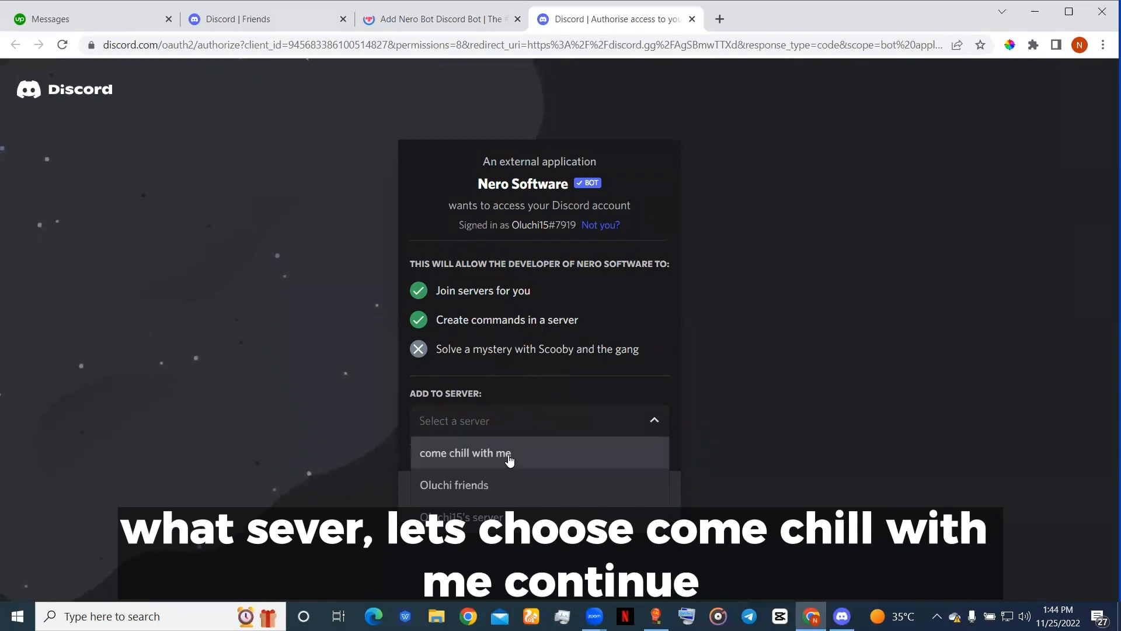
click(467, 453)
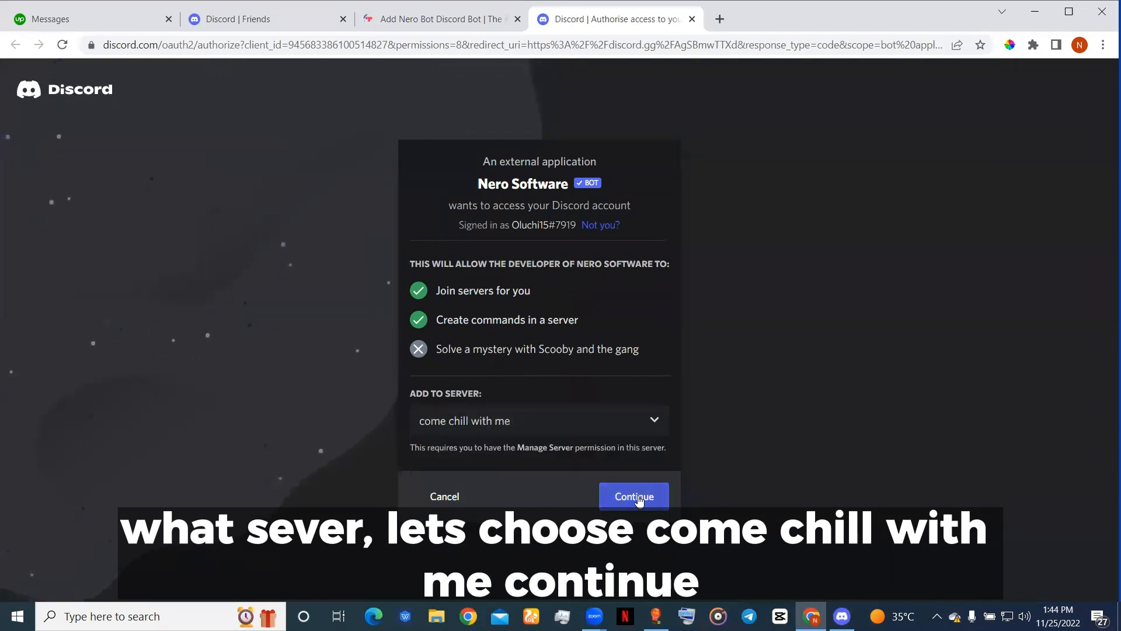
click(633, 496)
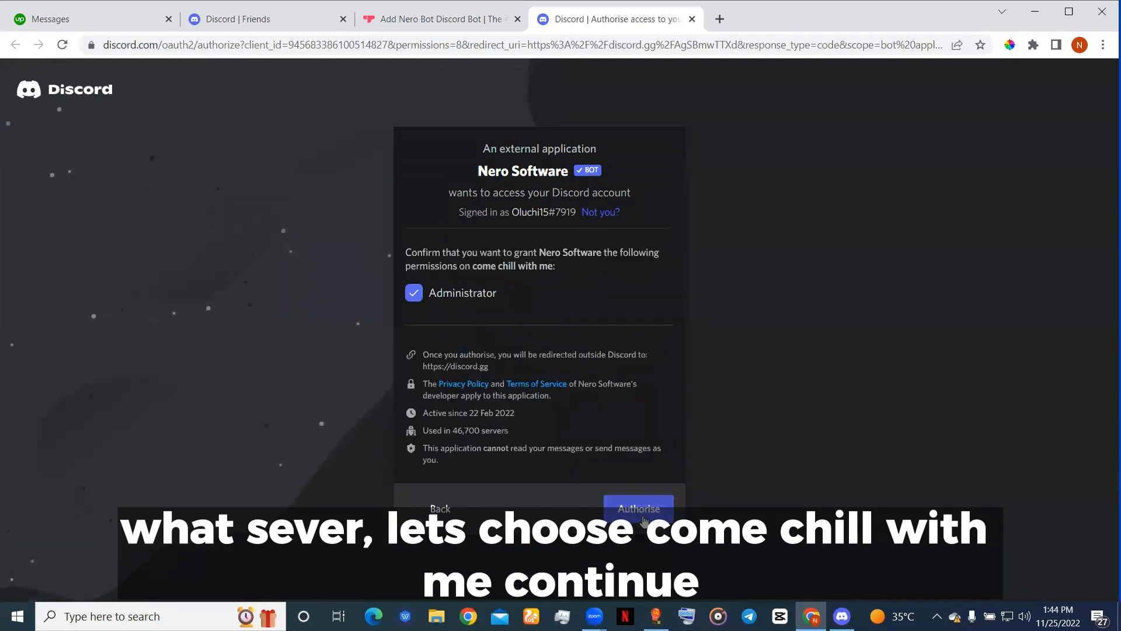
click(637, 508)
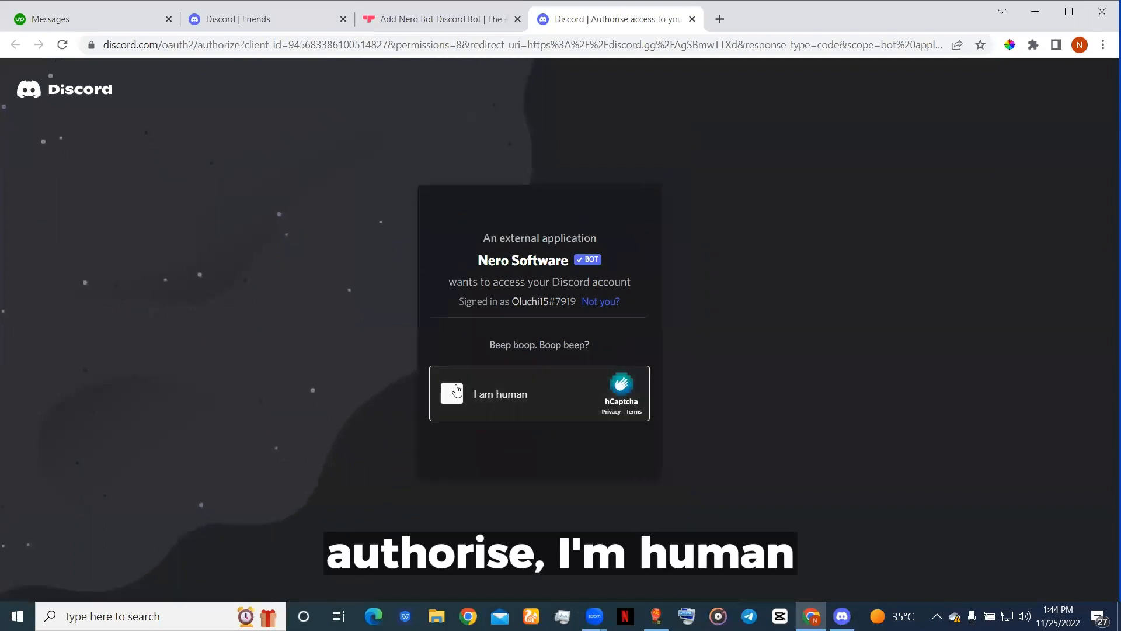
Complete the hCaptcha by selecting rough-sea images across two rounds and verifying.
click(451, 394)
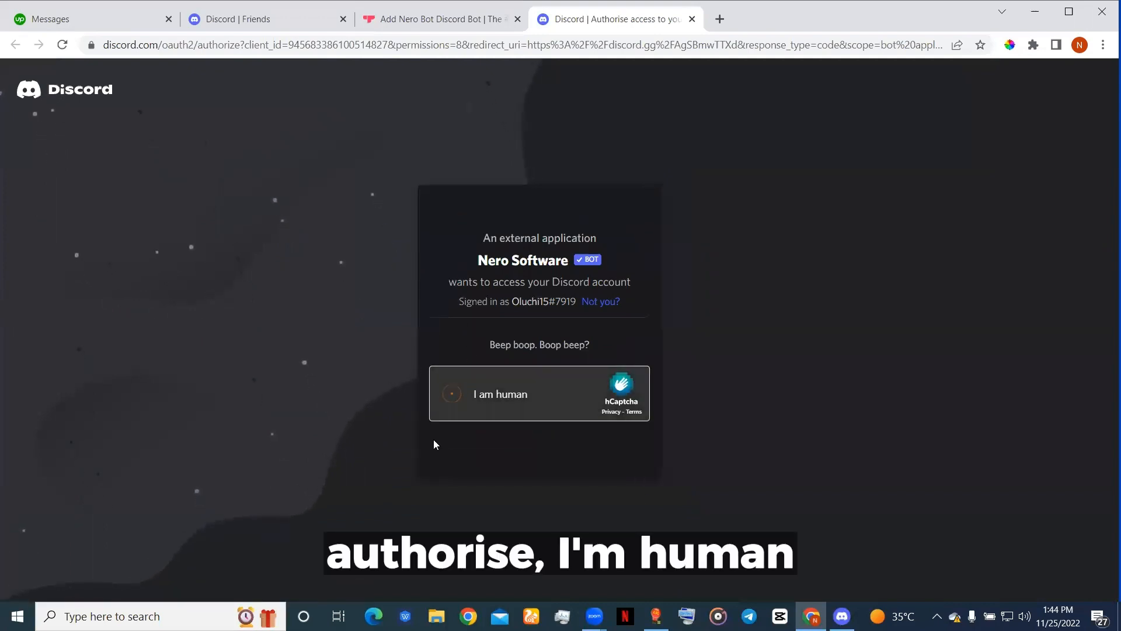
click(452, 393)
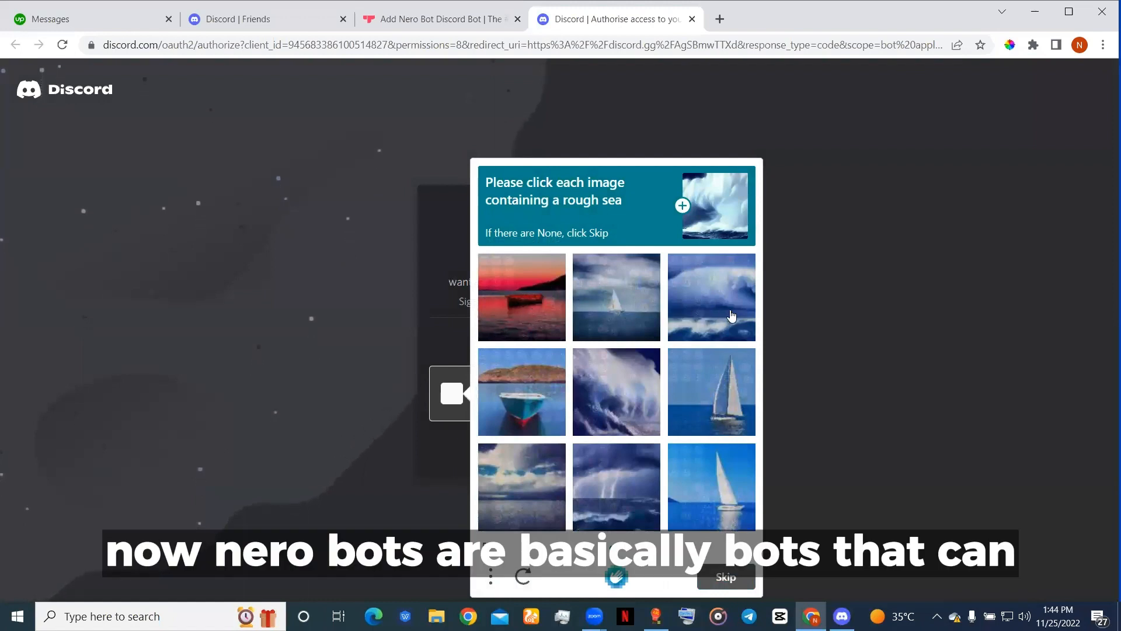
click(711, 296)
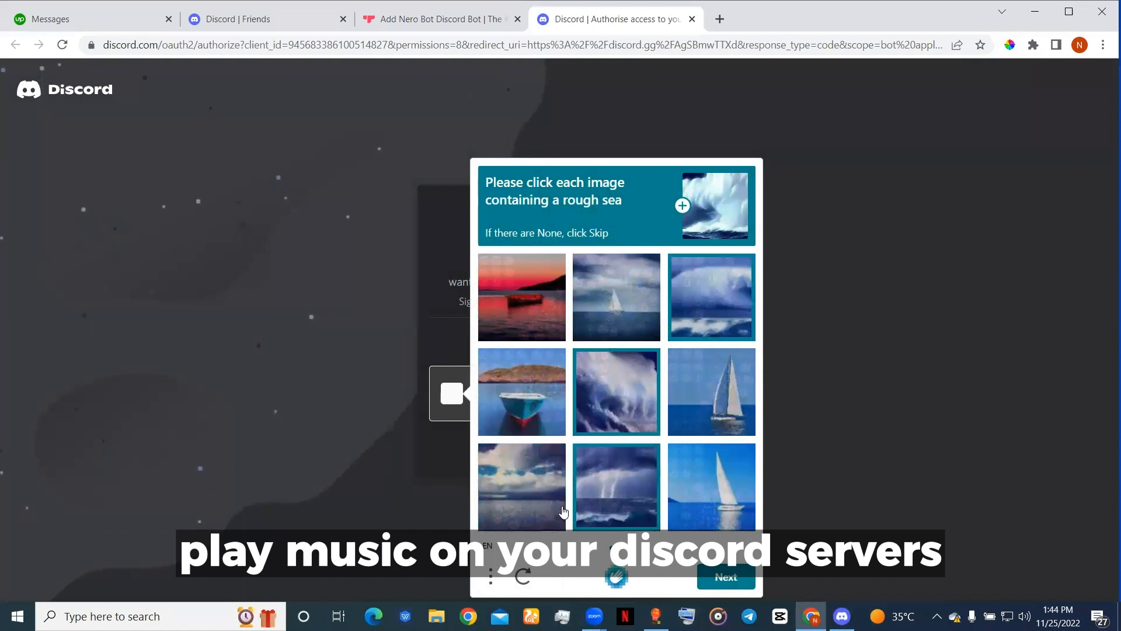
click(723, 577)
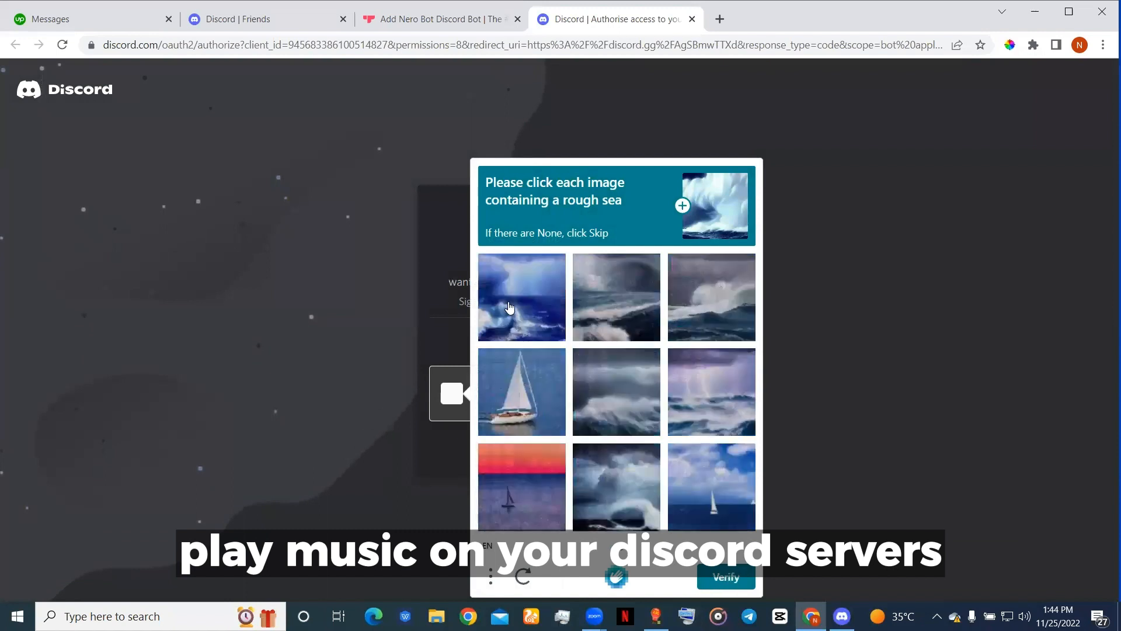
click(520, 296)
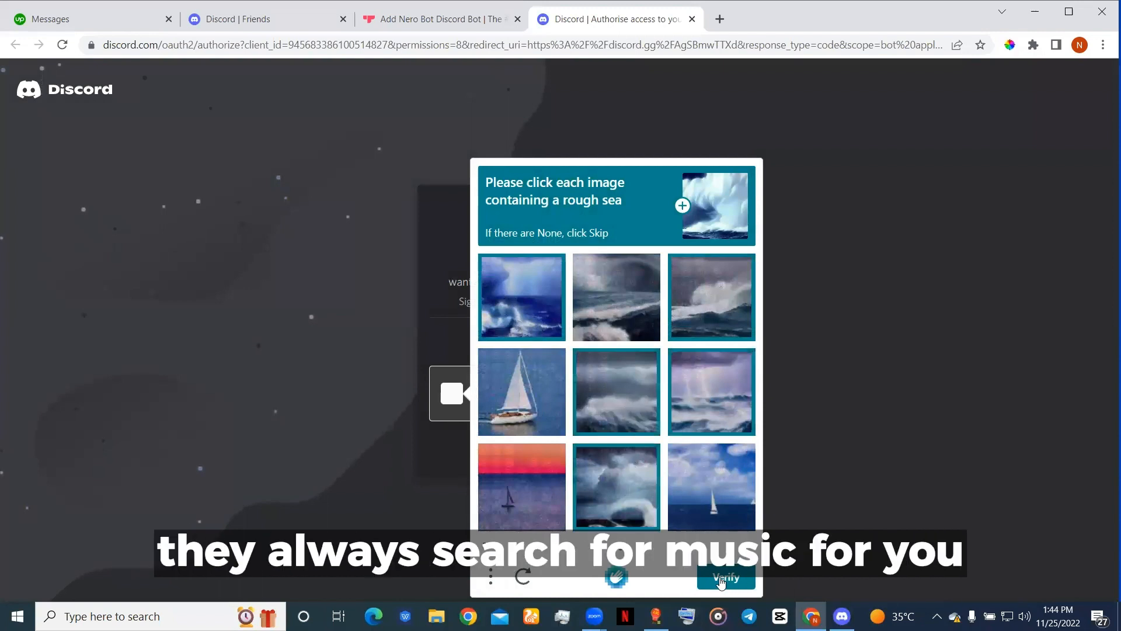
click(725, 577)
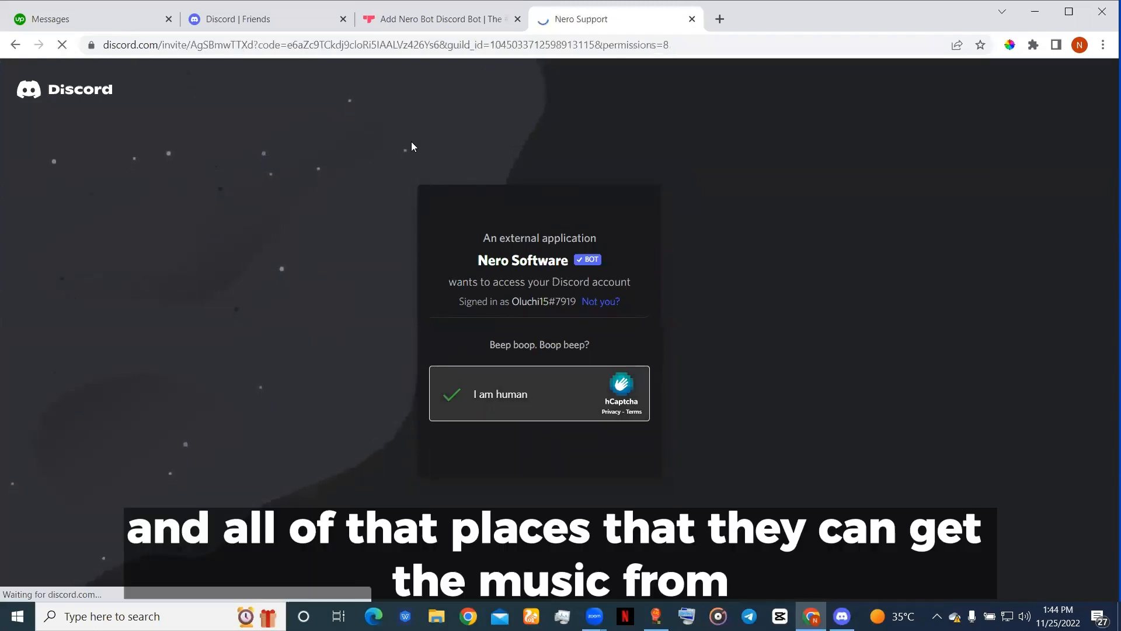
click(451, 394)
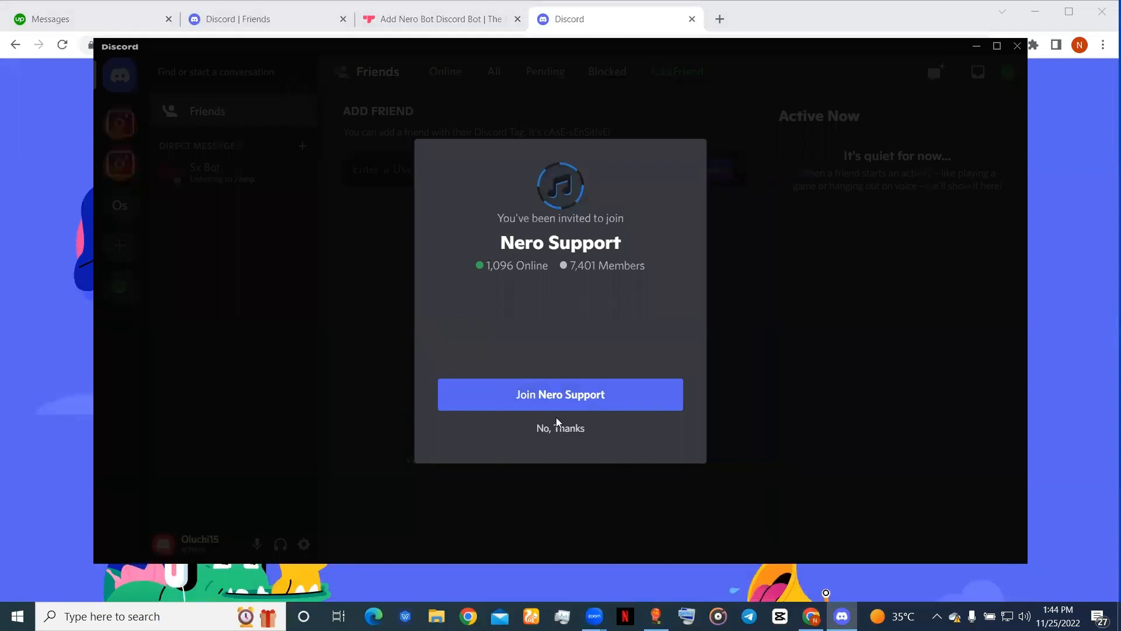
Choose 'No, Thanks' on the Join Nero Support invitation.
click(560, 427)
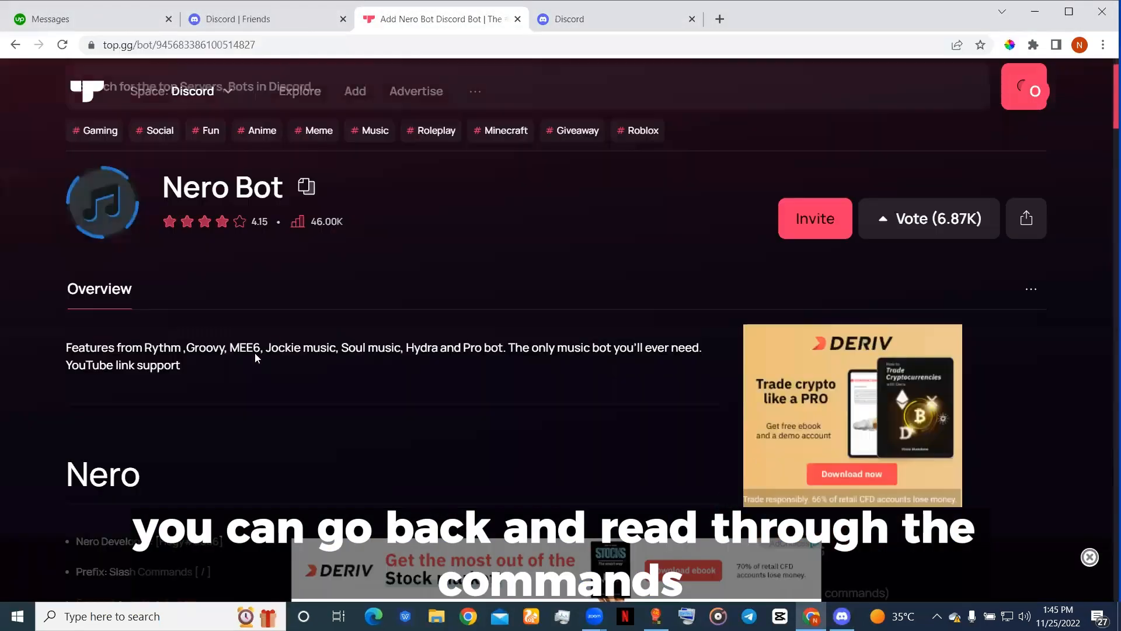
Scroll the rules-n-more channel of 'come chill with me' to see Nero Bot online.
scroll(down, 3)
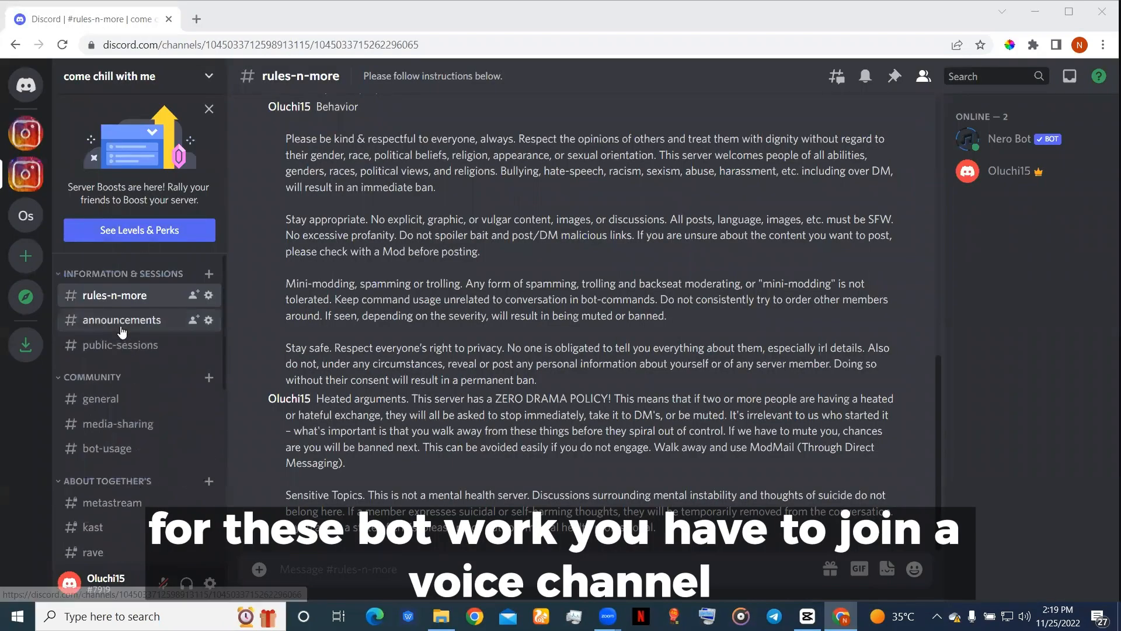
scroll(down, 3)
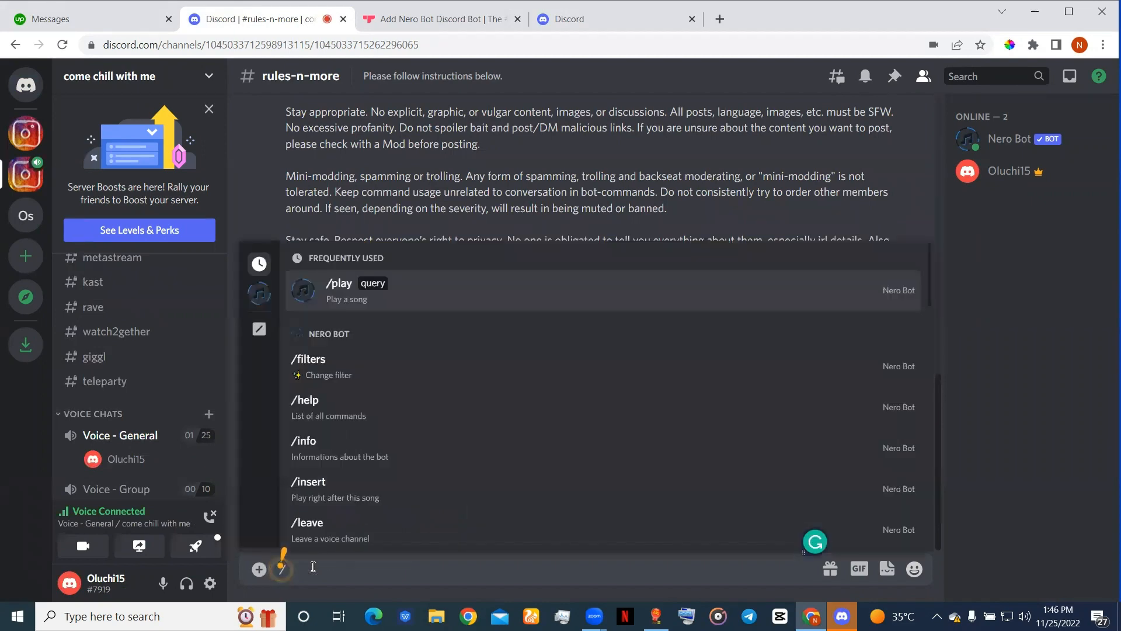
Play 'Oliver Tree & Robin Schulz - Miss You' with /play, then begin typing /pause.
text(/play)
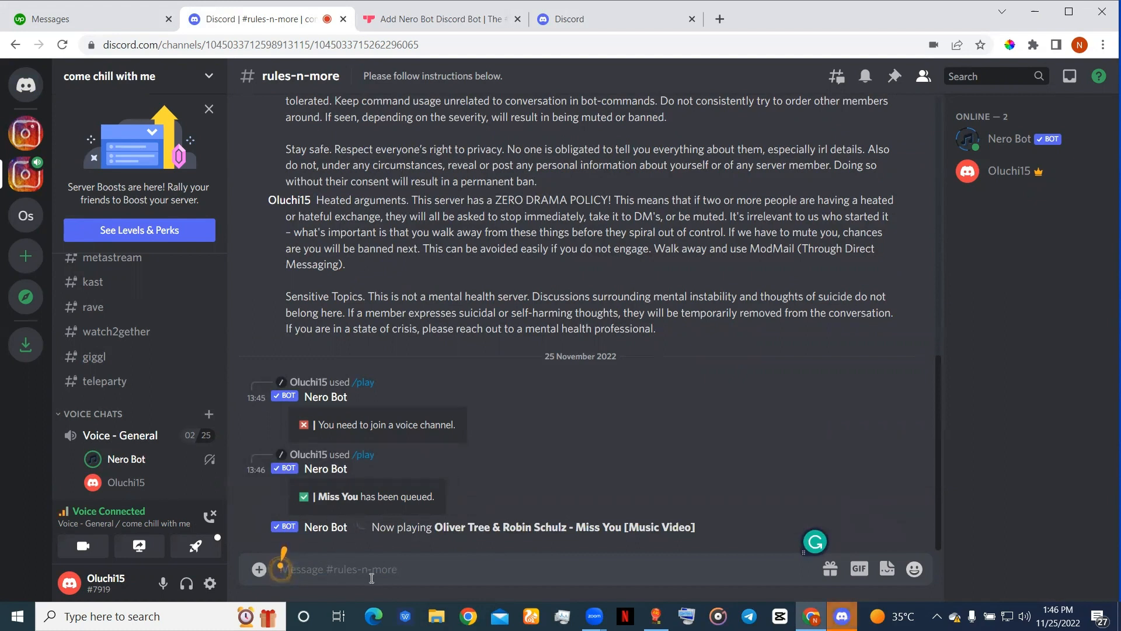
text(/pa)
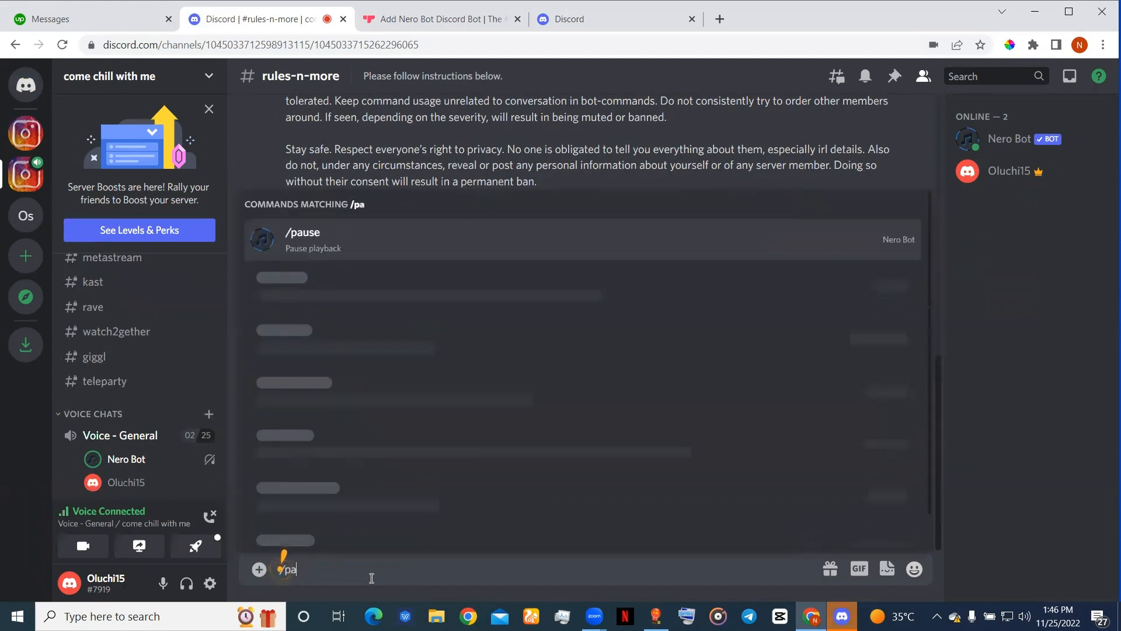